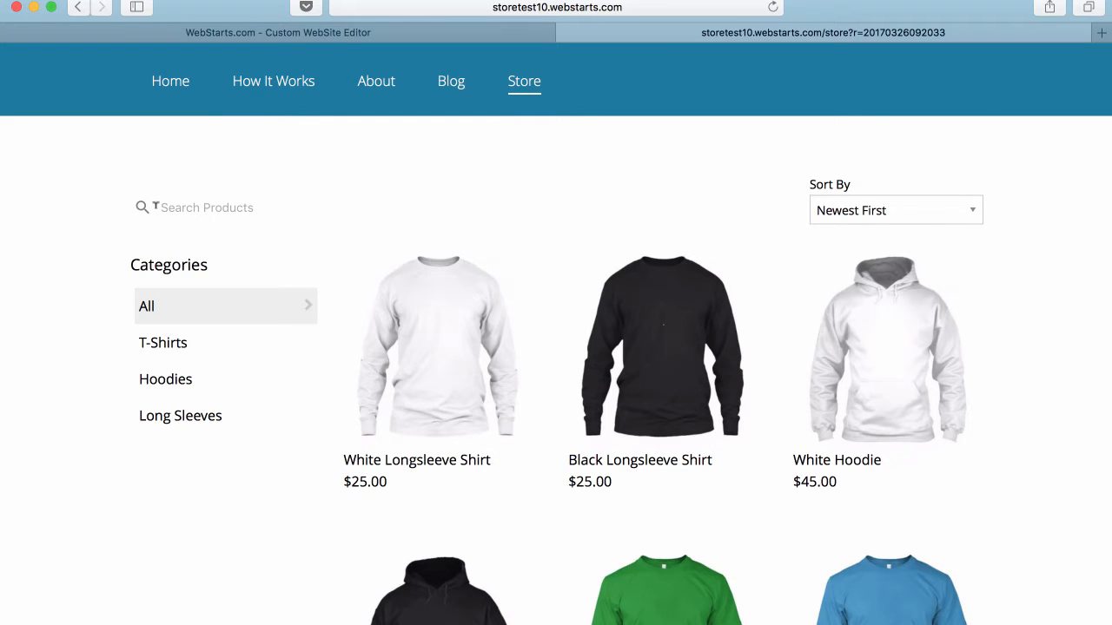
pyautogui.moveTo(175, 207)
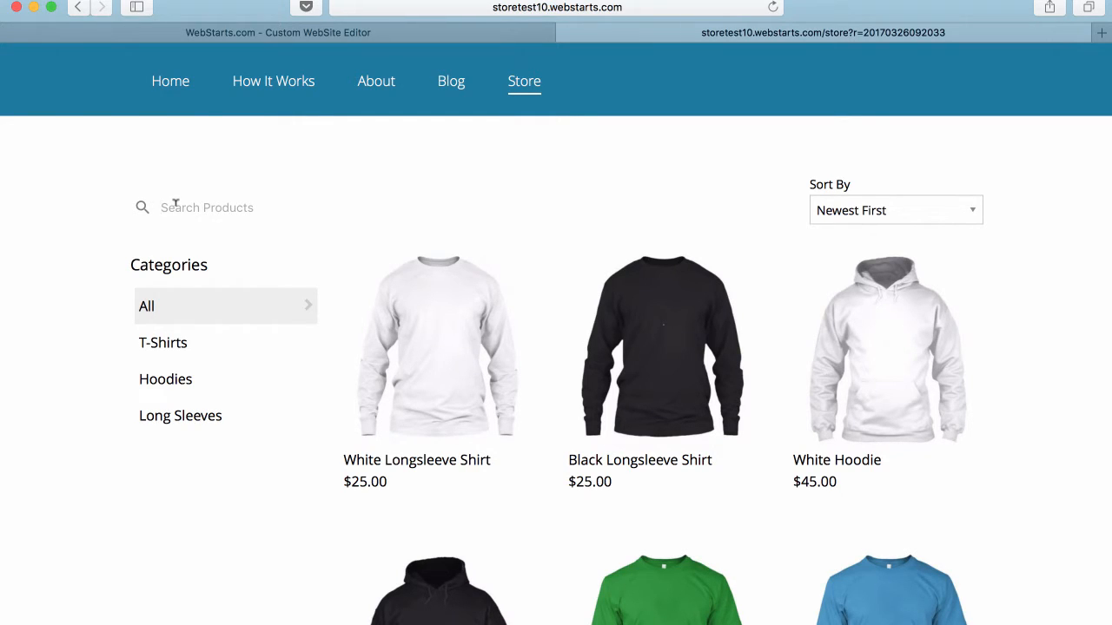
pyautogui.moveTo(442, 341)
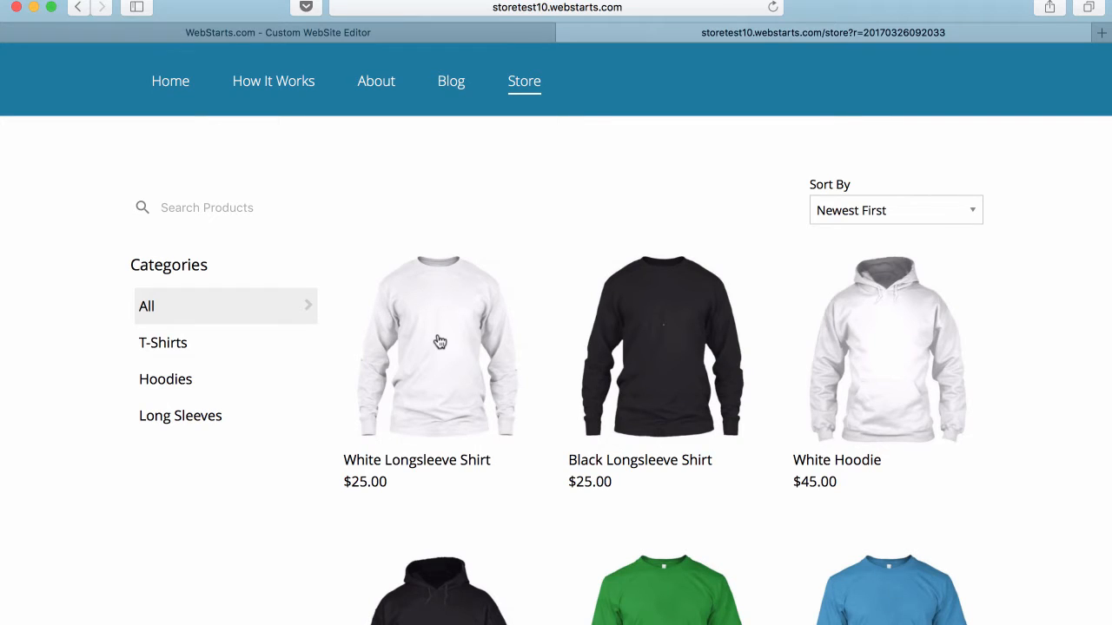
pyautogui.moveTo(875, 173)
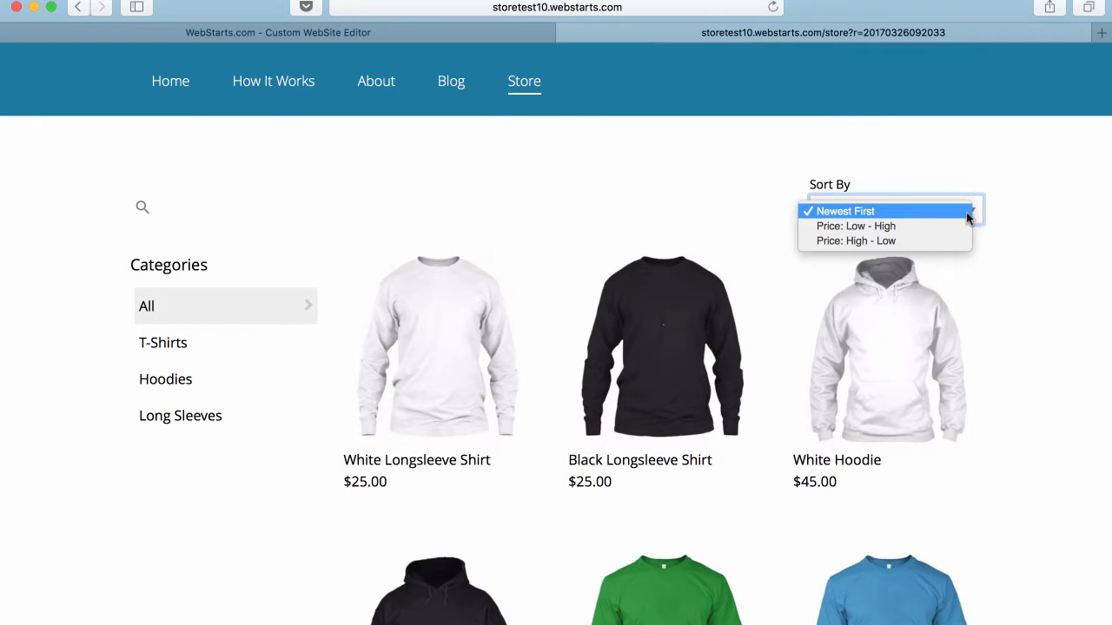
# - Sort products by Price: High - Low and filter the listing to the Hoodies category
pyautogui.click(854, 226)
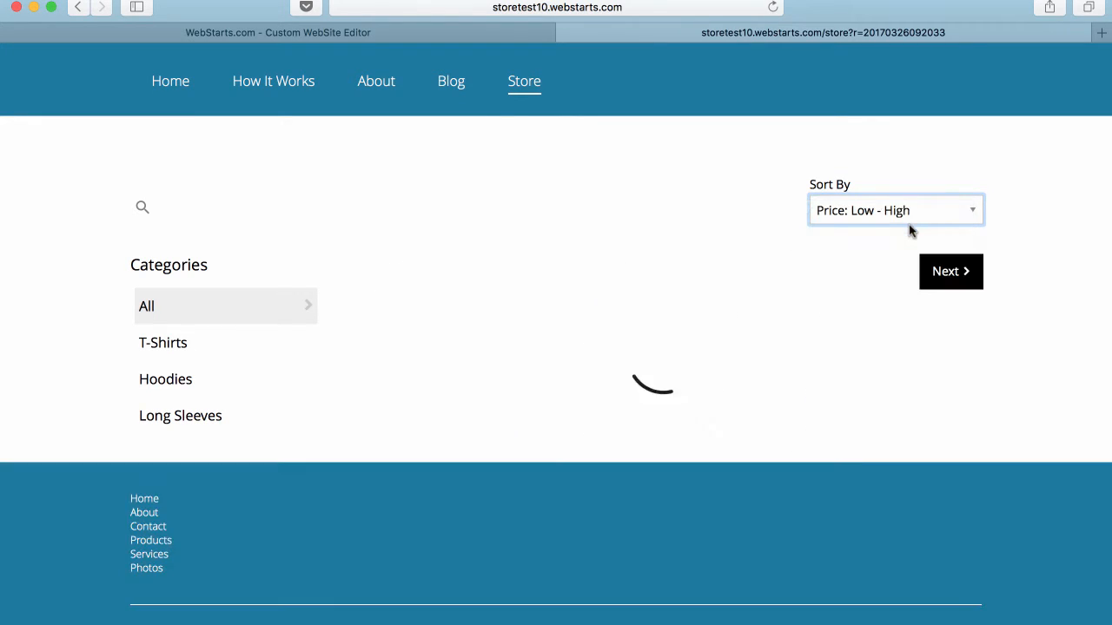
pyautogui.click(896, 211)
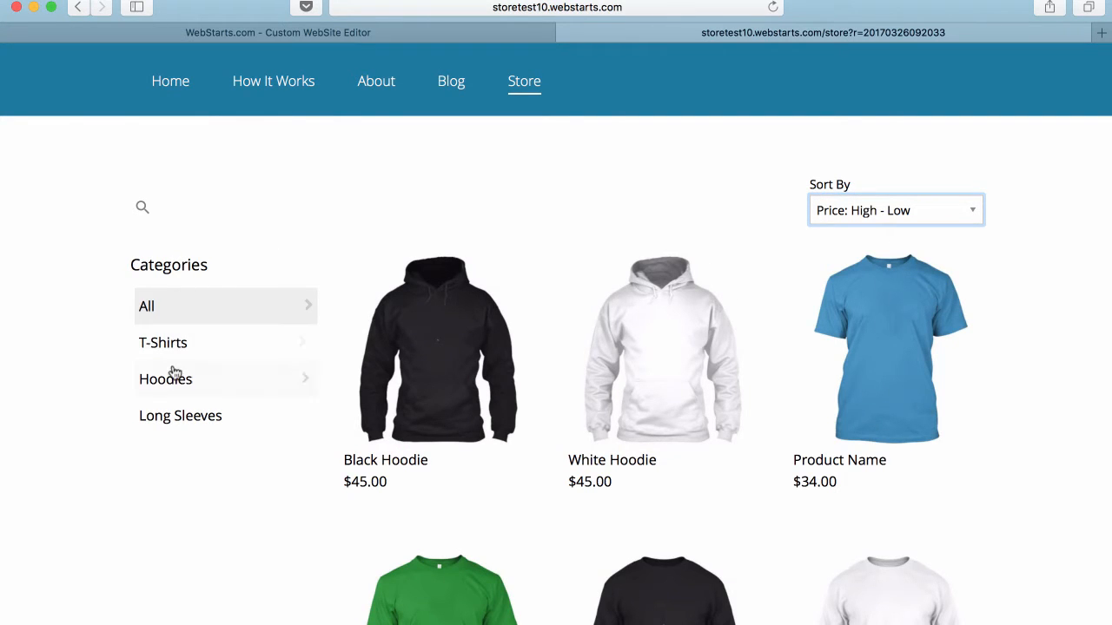
pyautogui.click(173, 379)
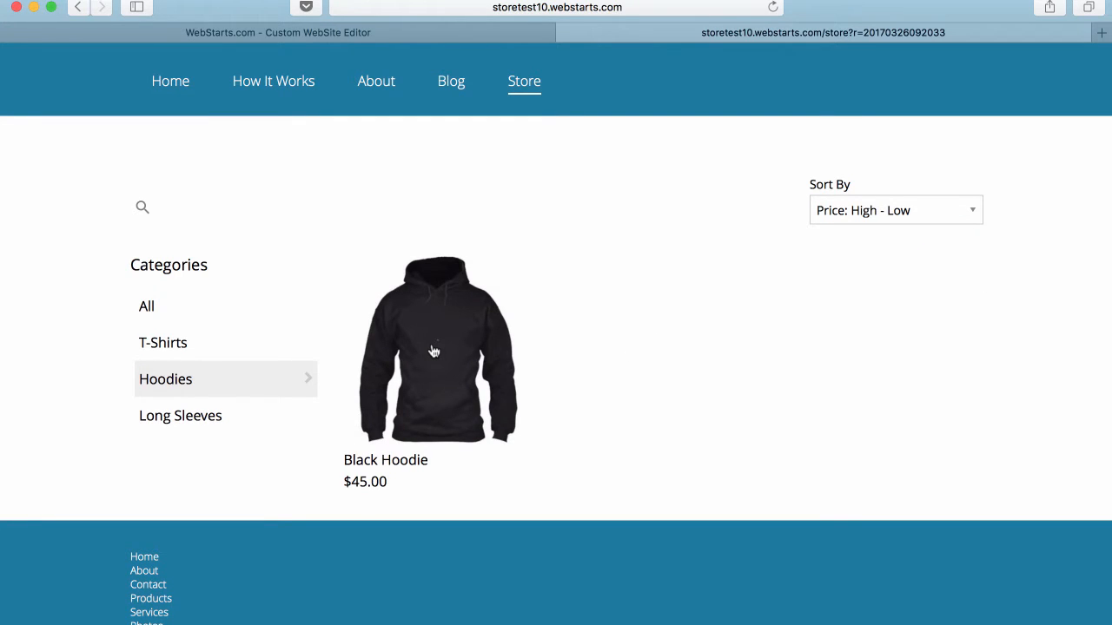
pyautogui.moveTo(436, 349)
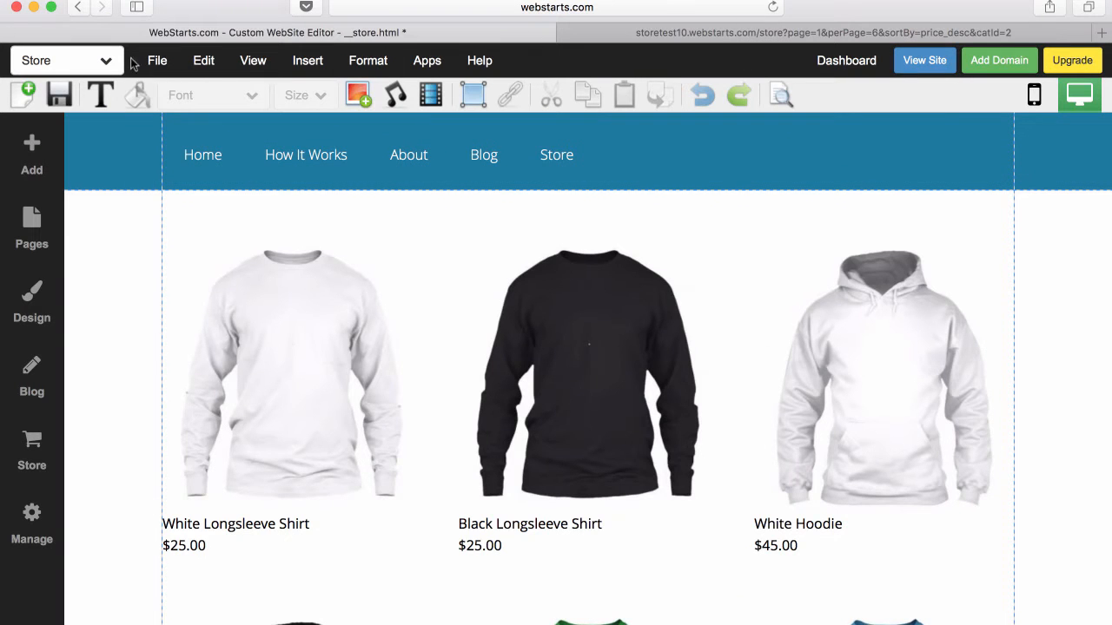
pyautogui.moveTo(106, 64)
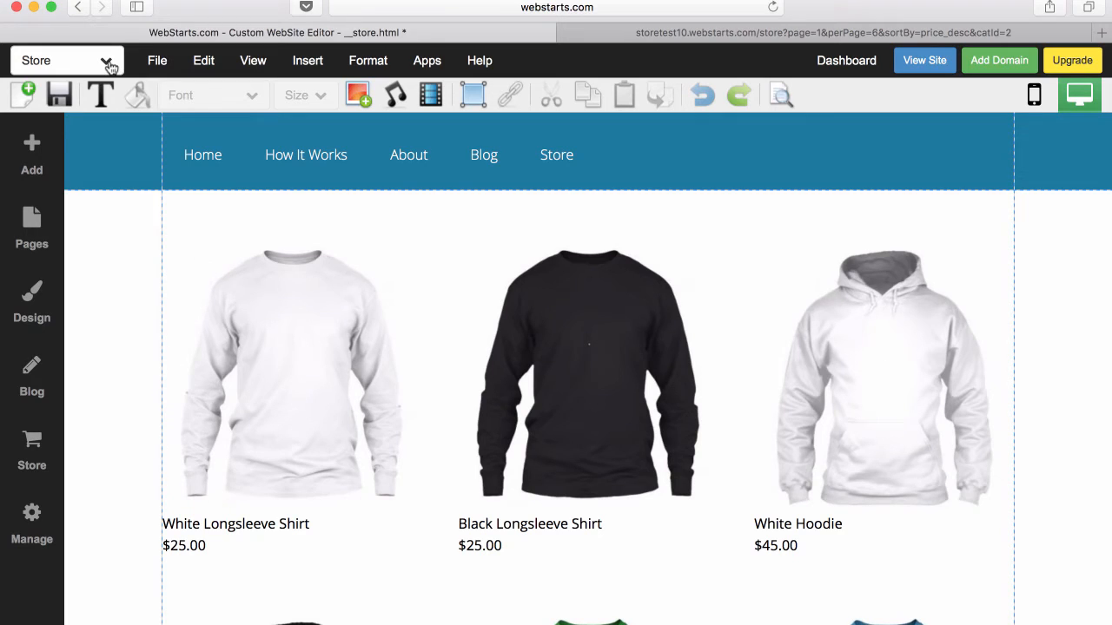
# - Enable Show Categories, Show Product Search and Show Sorting Options in the store element's settings
pyautogui.click(559, 363)
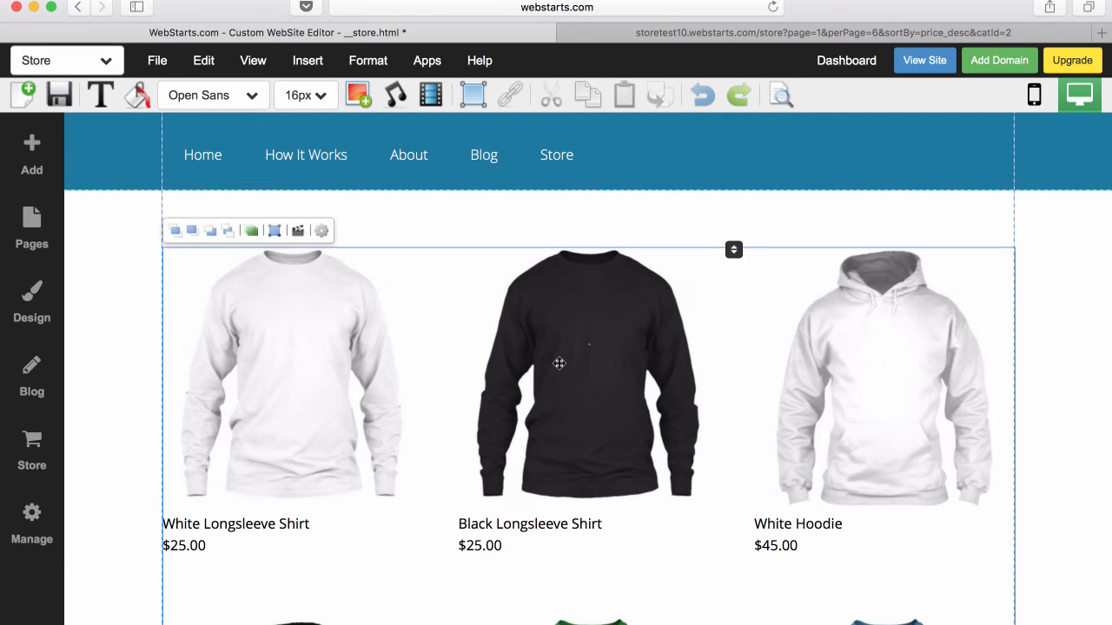
pyautogui.moveTo(320, 231)
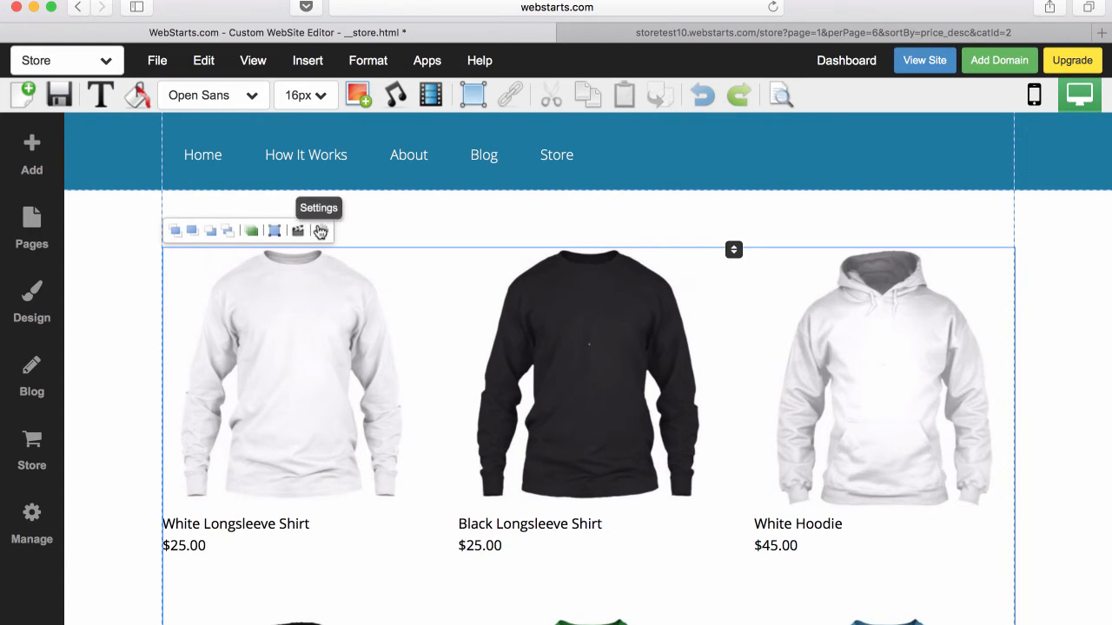
pyautogui.click(319, 229)
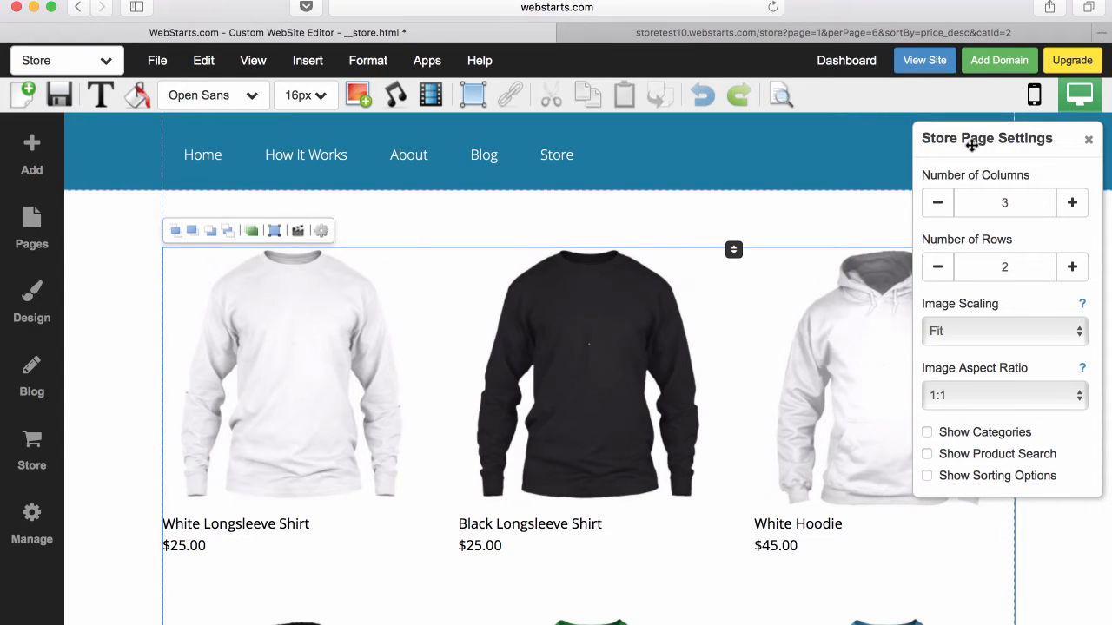
pyautogui.moveTo(938, 412)
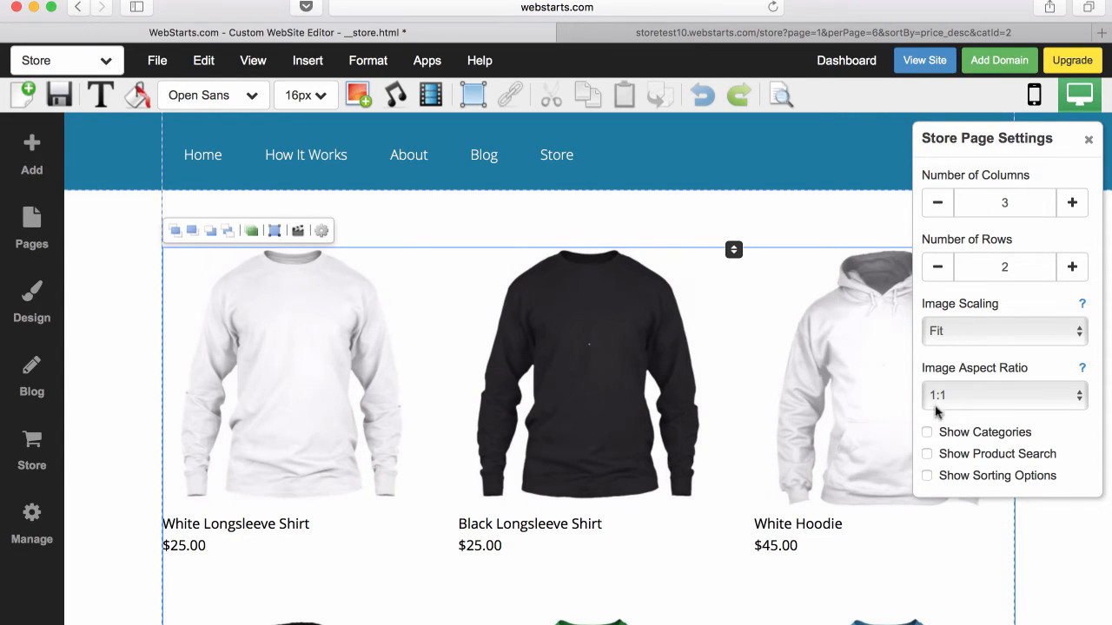
pyautogui.click(927, 433)
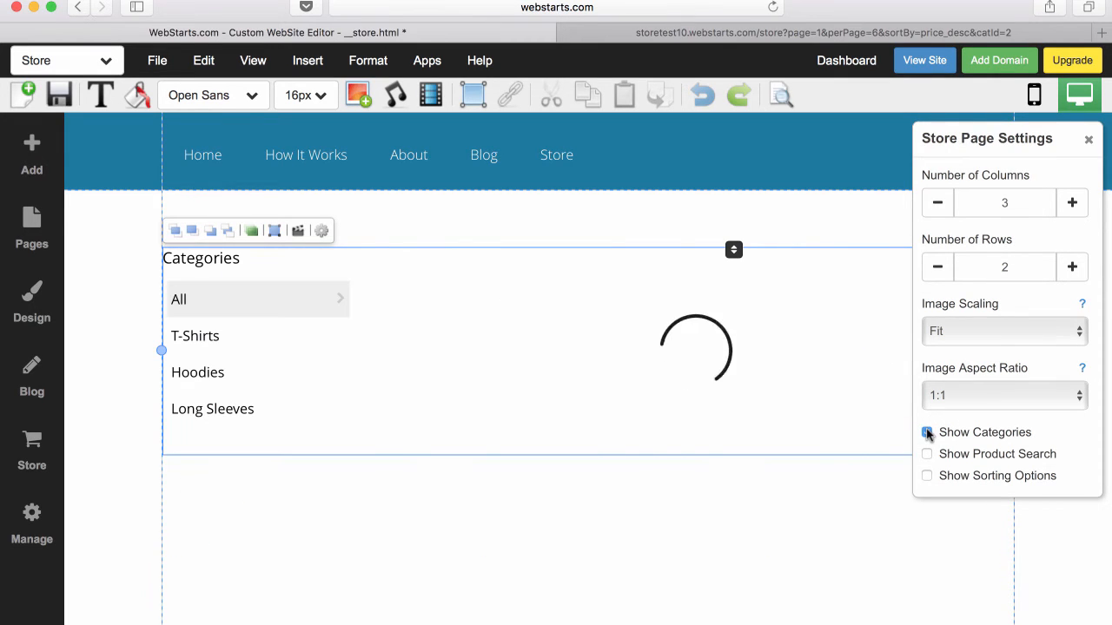
pyautogui.click(928, 432)
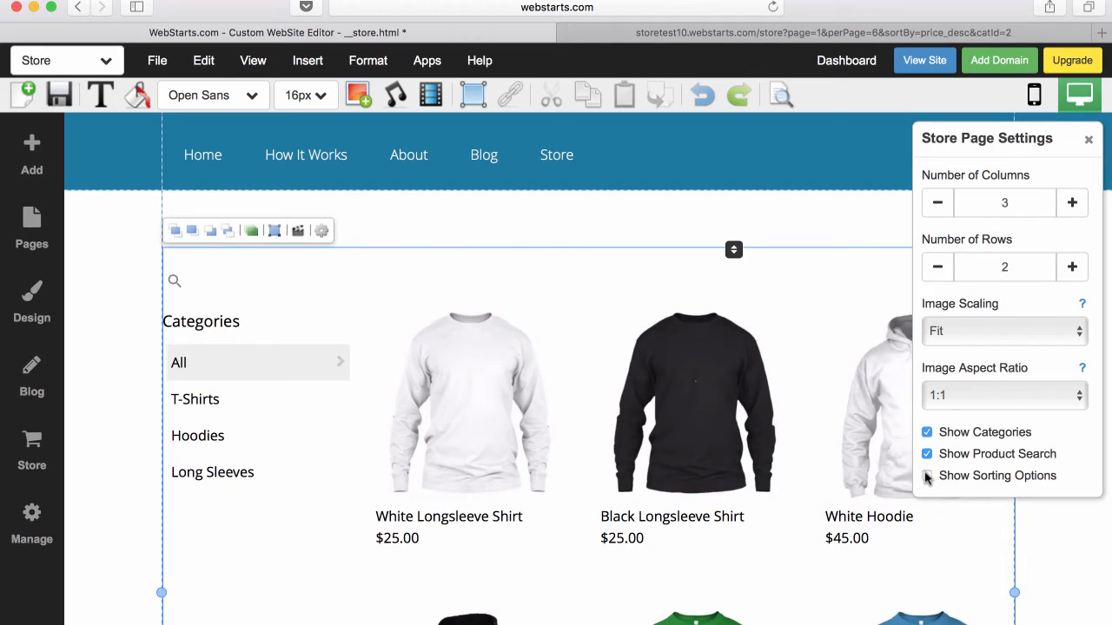
pyautogui.click(927, 476)
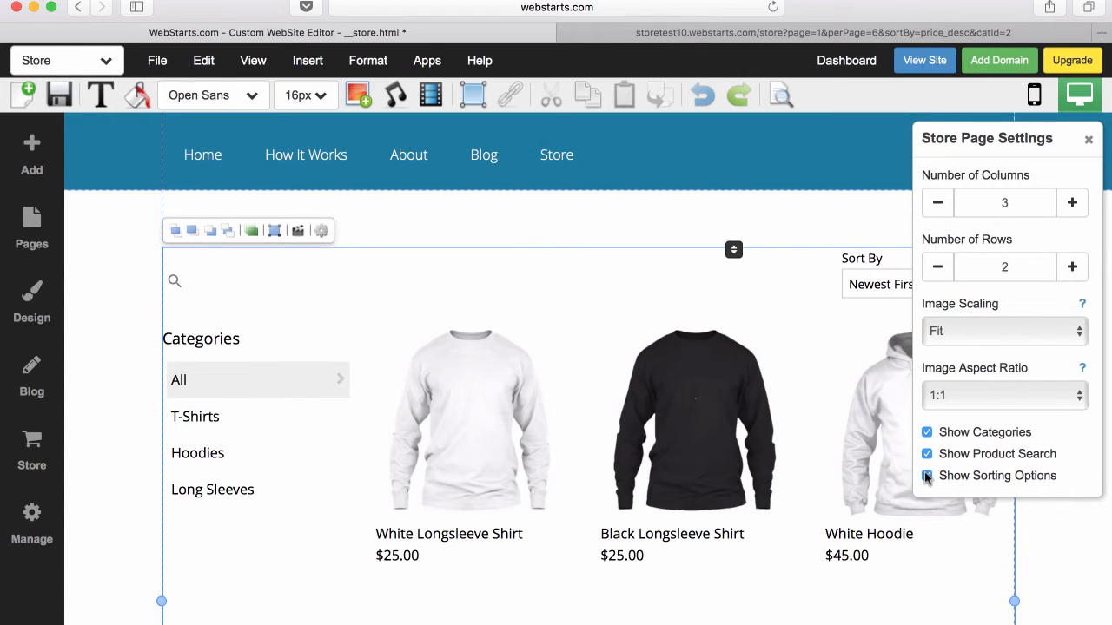
pyautogui.click(1088, 138)
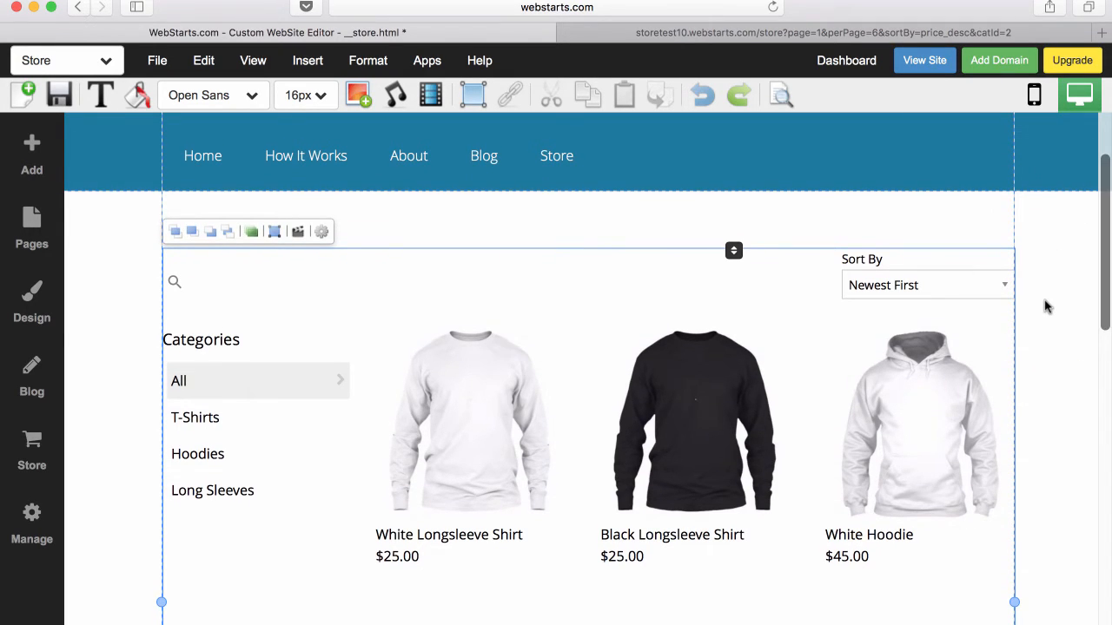
pyautogui.moveTo(60, 96)
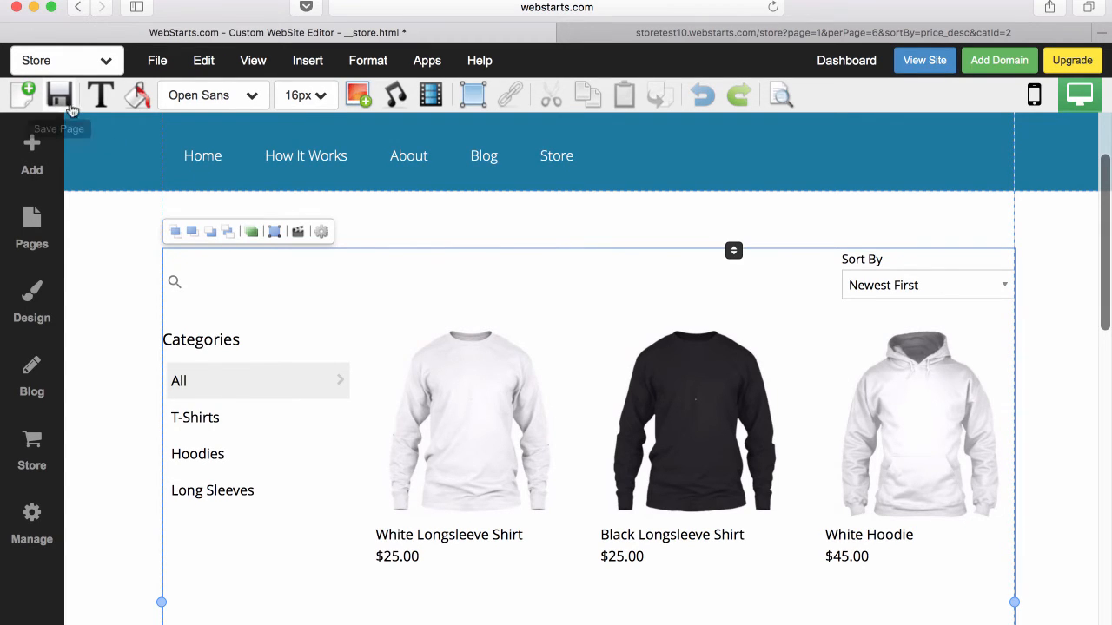
pyautogui.moveTo(62, 96)
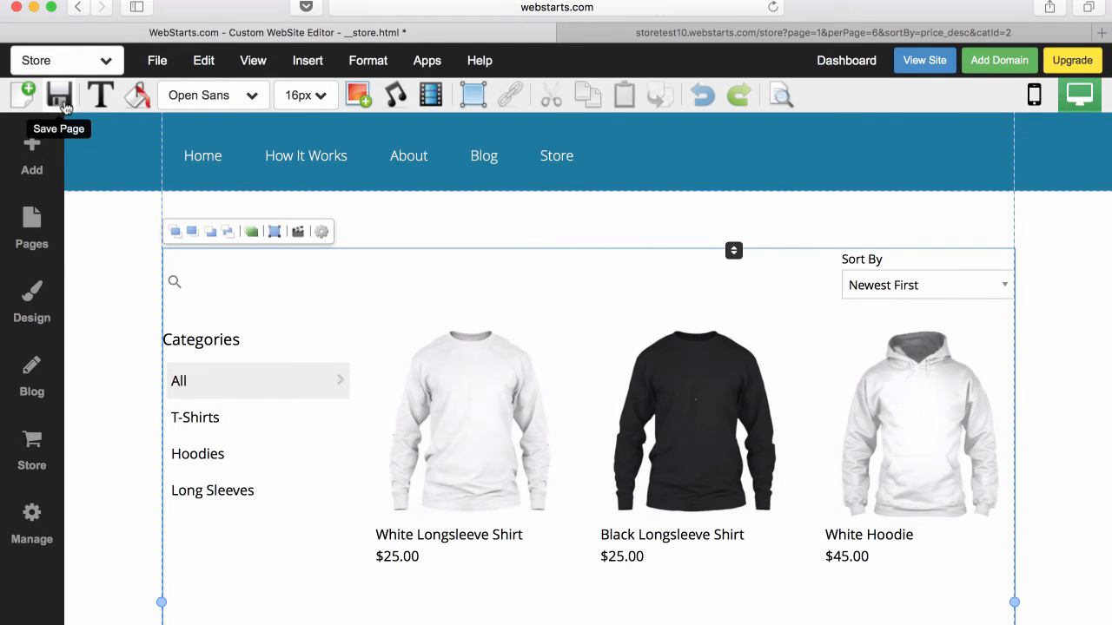
# - Save the store page and dismiss the share prompt
pyautogui.click(59, 94)
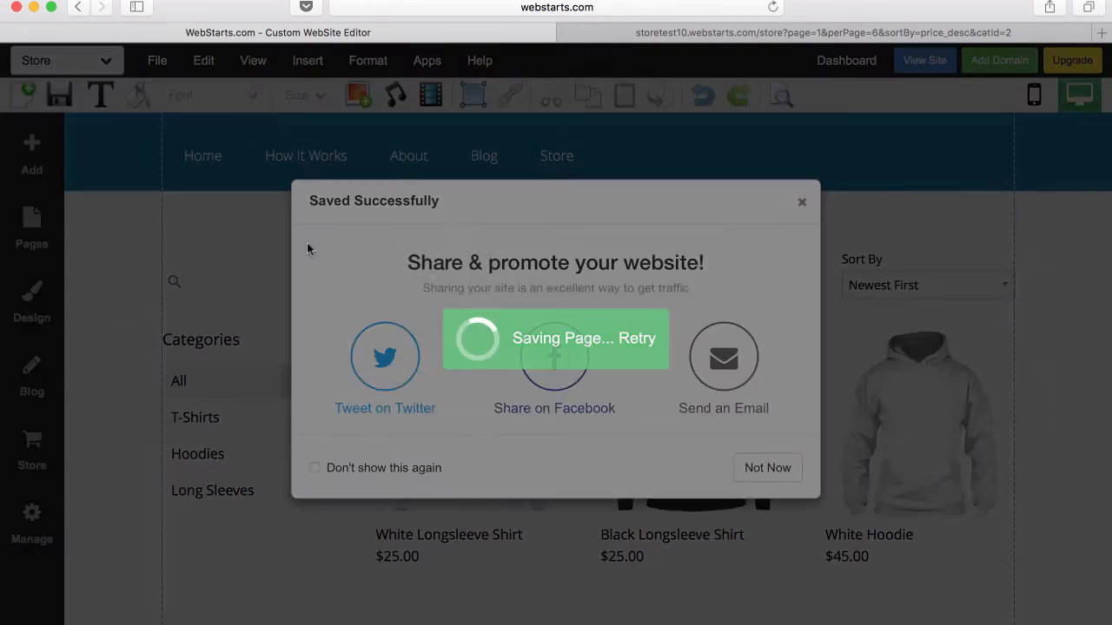
pyautogui.click(767, 467)
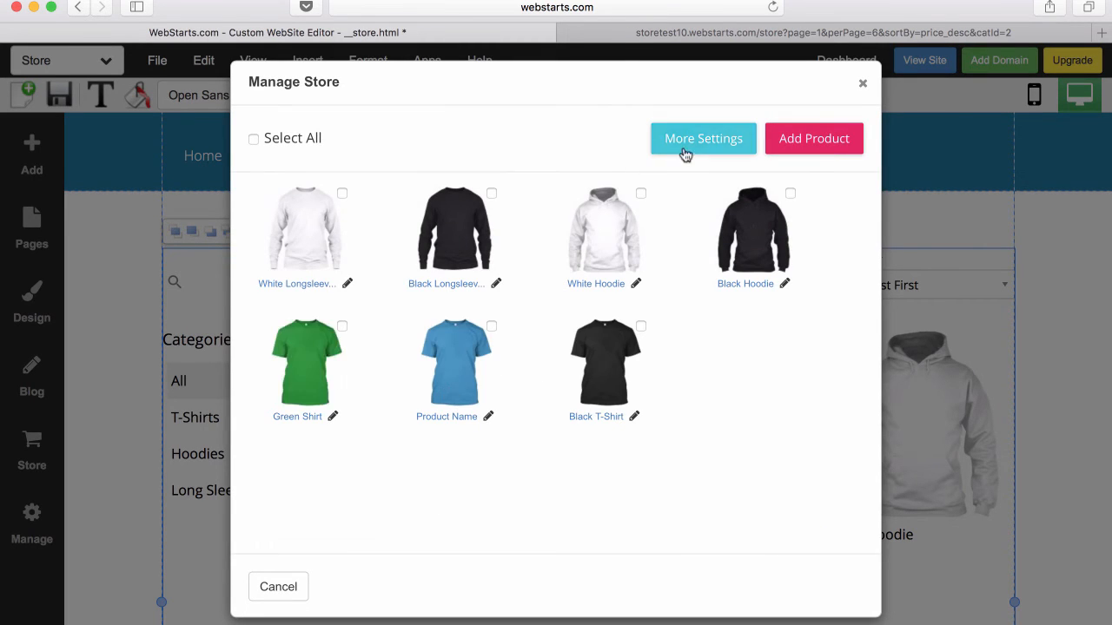
# - Go to More Settings and view the Products table in the Shopping Cart dashboard
pyautogui.click(702, 139)
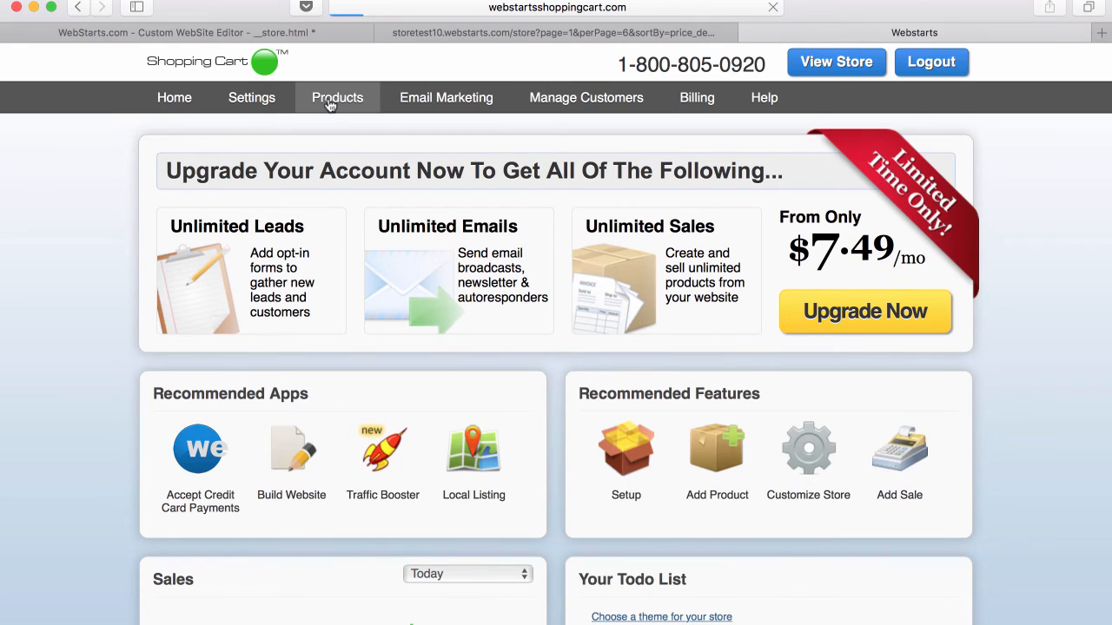
pyautogui.click(337, 97)
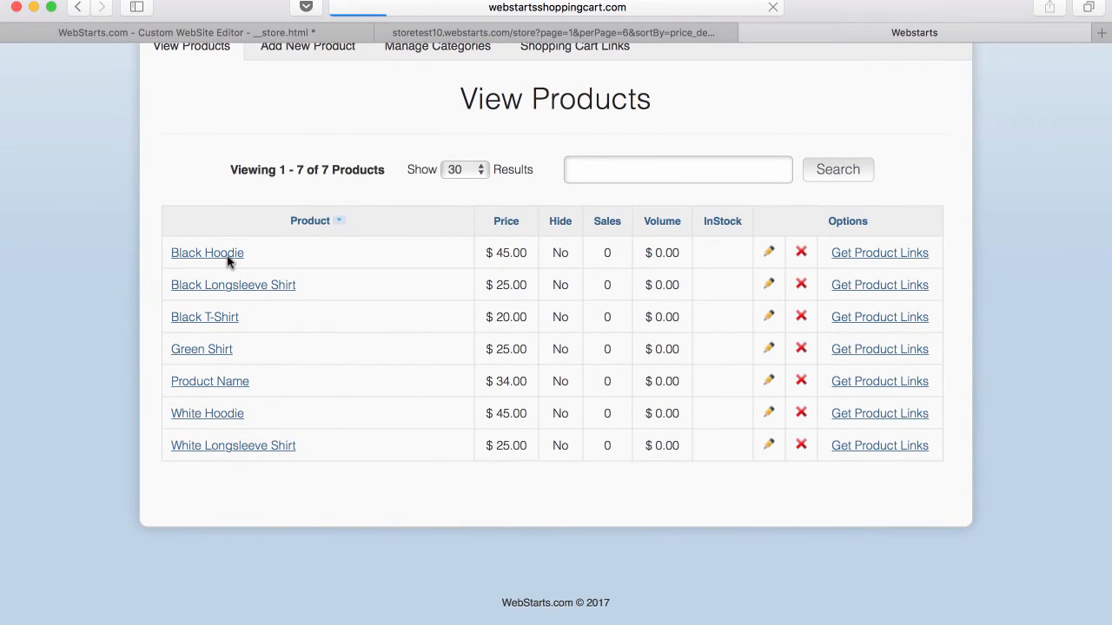
# - View the Black Hoodie's details and expand its Category choices (T-Shirts, Hoodies, Long Sleeves)
pyautogui.click(206, 254)
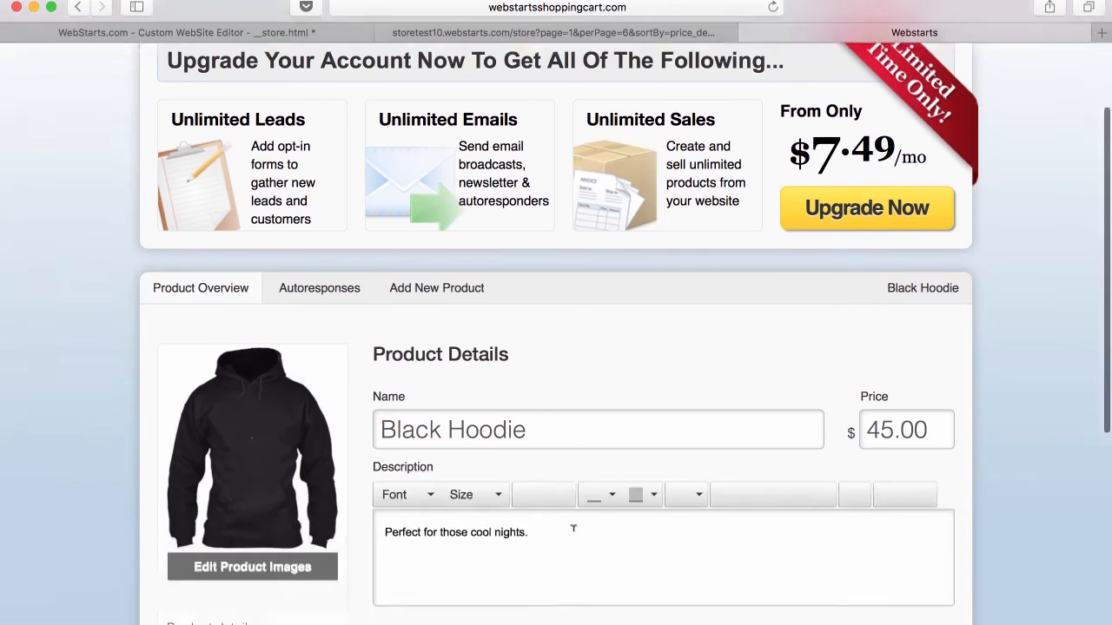
pyautogui.scroll(-3)
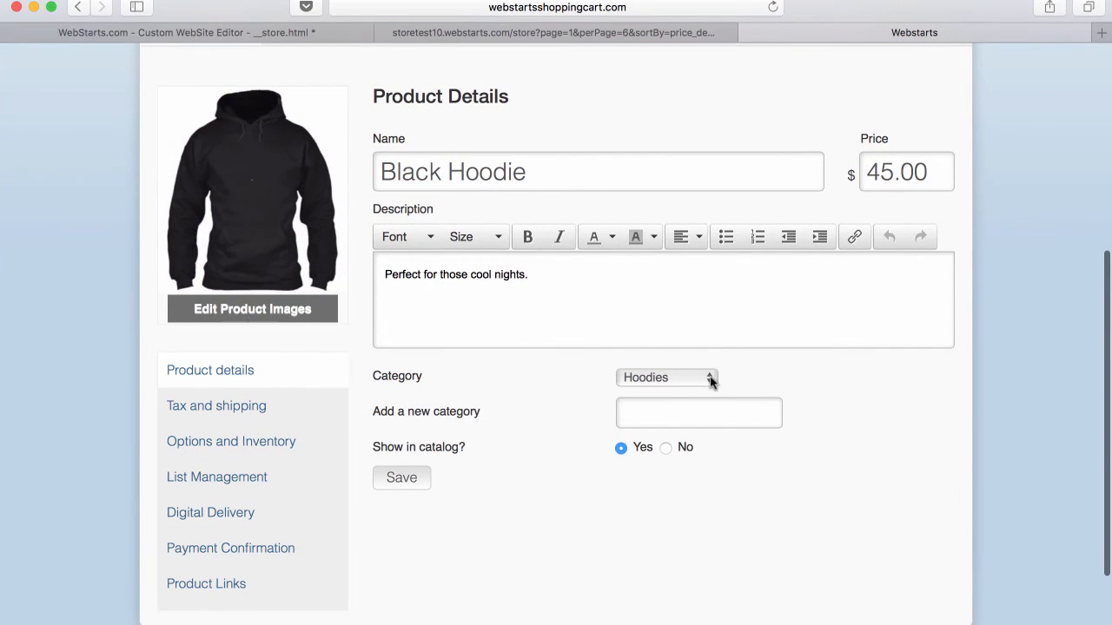
pyautogui.click(667, 378)
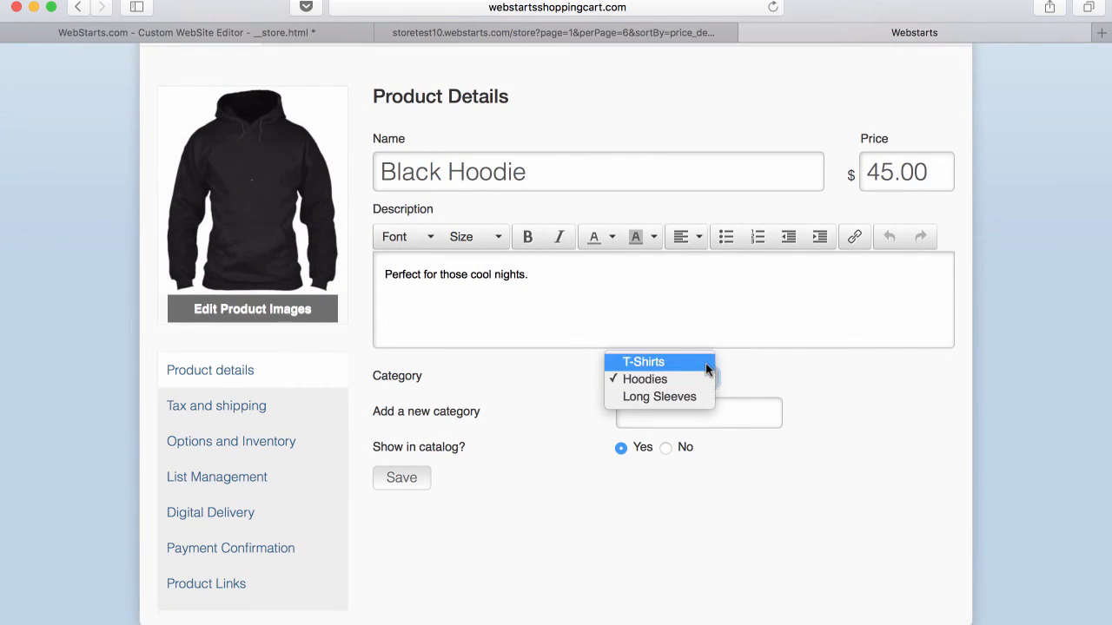
pyautogui.moveTo(659, 396)
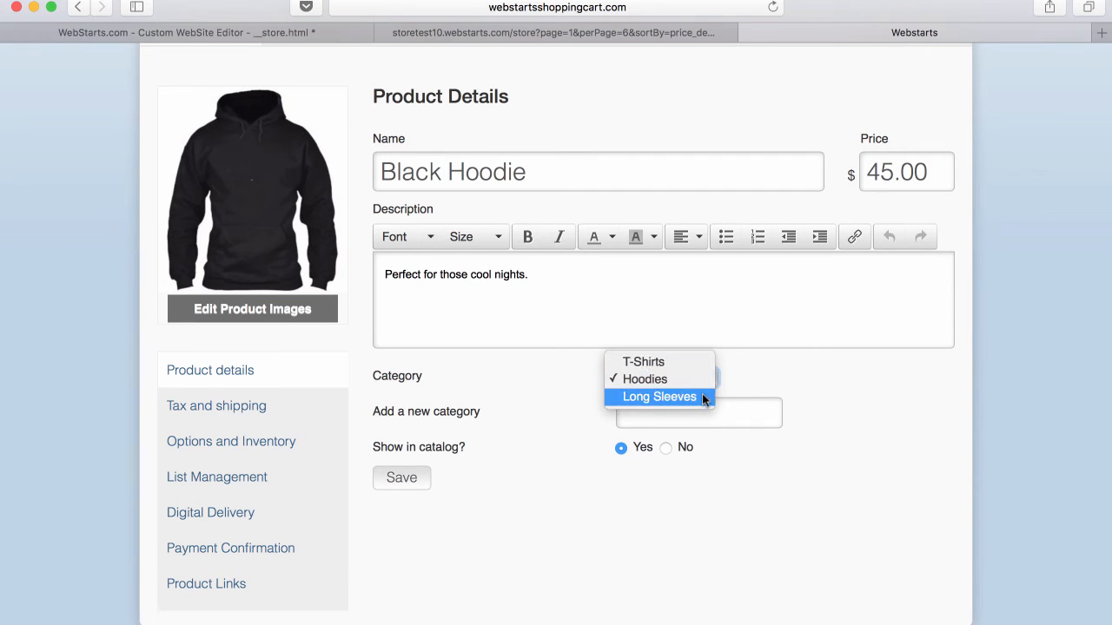